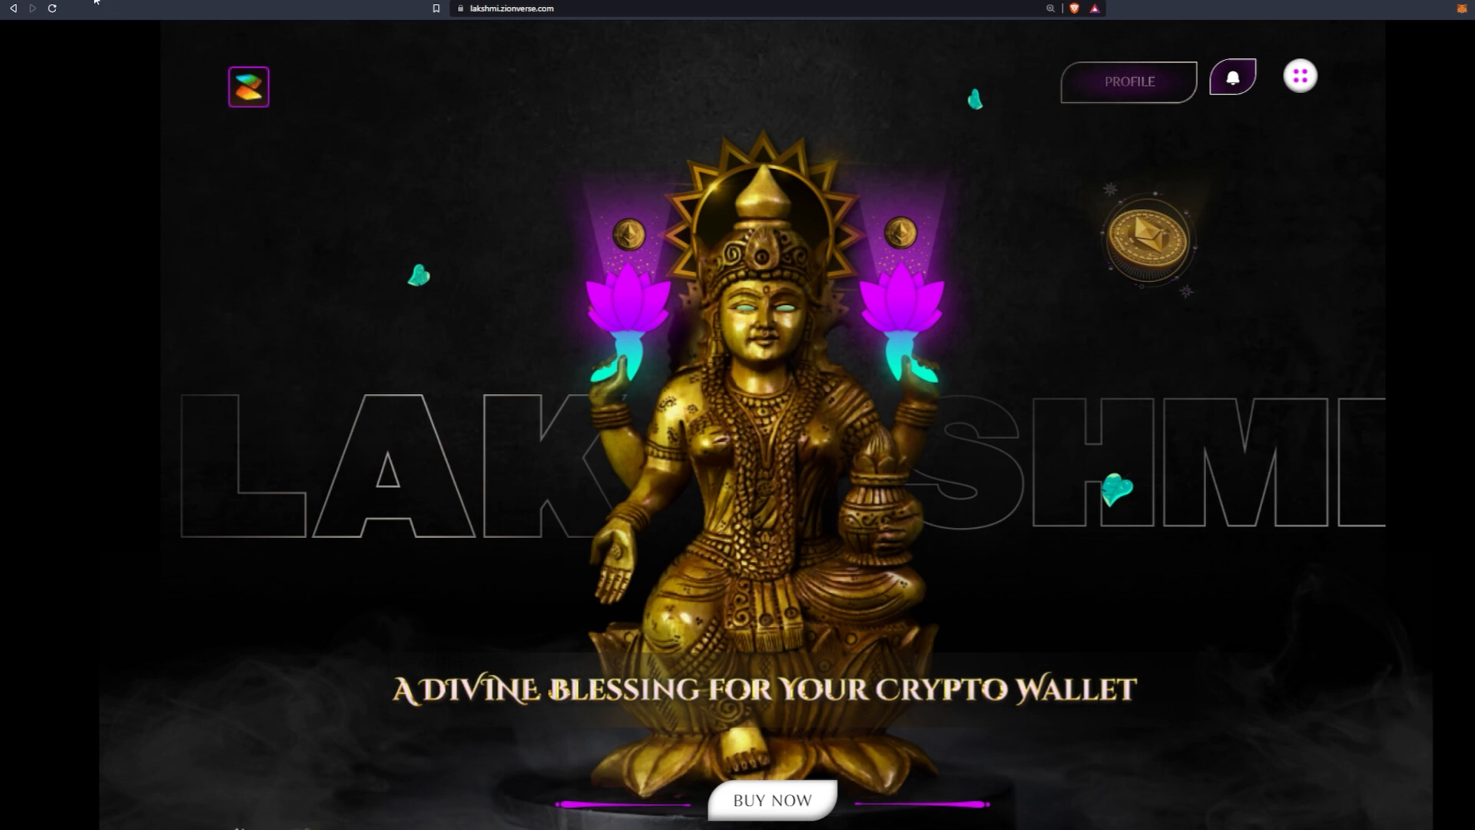
Open the Lakshmi NFT buy page from BUY NOW to show the Connect to Vauld prompt.
left_click(768, 819)
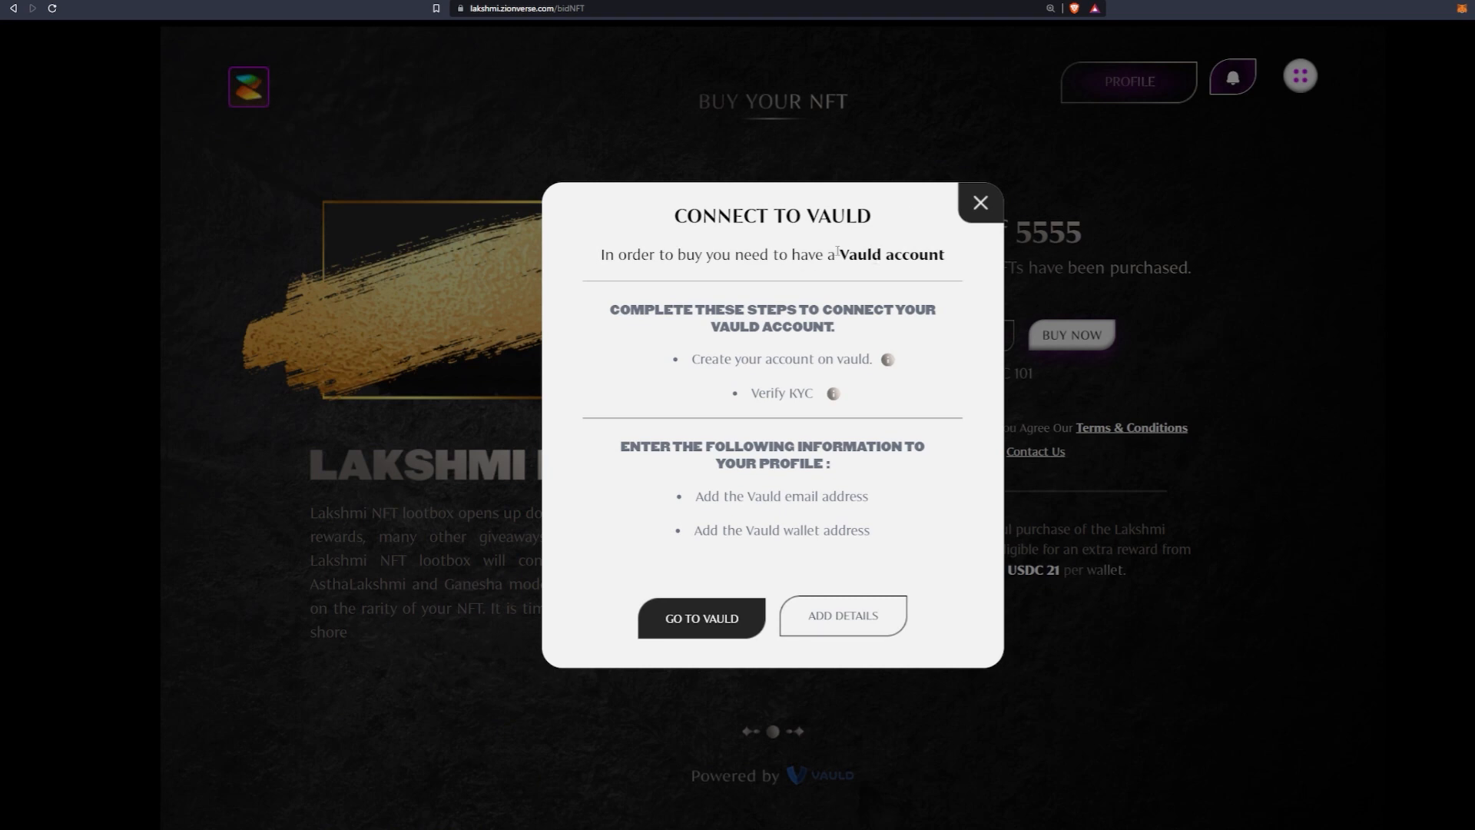
mouse_move(693, 620)
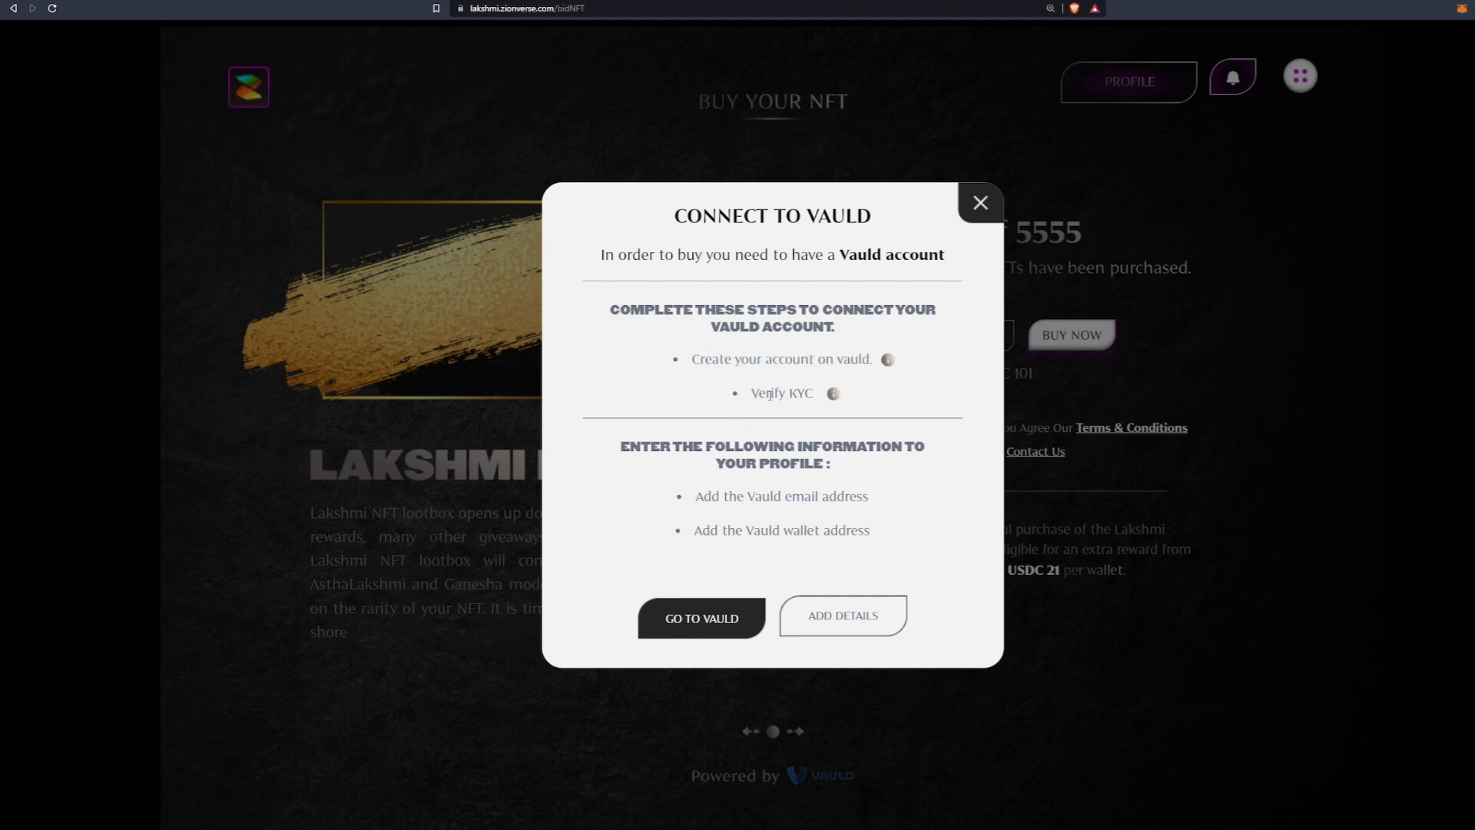
mouse_move(833, 393)
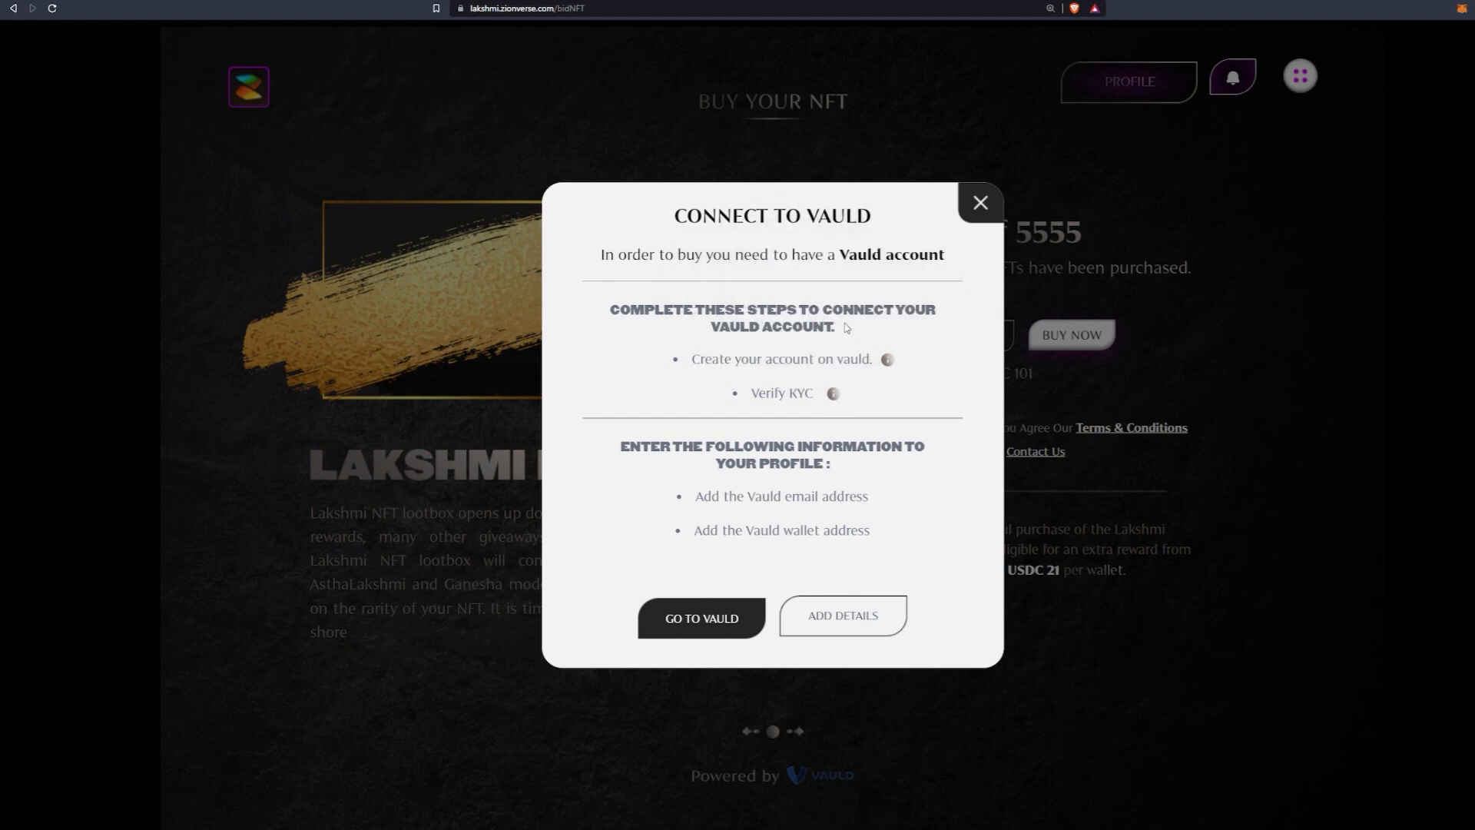
mouse_move(701, 497)
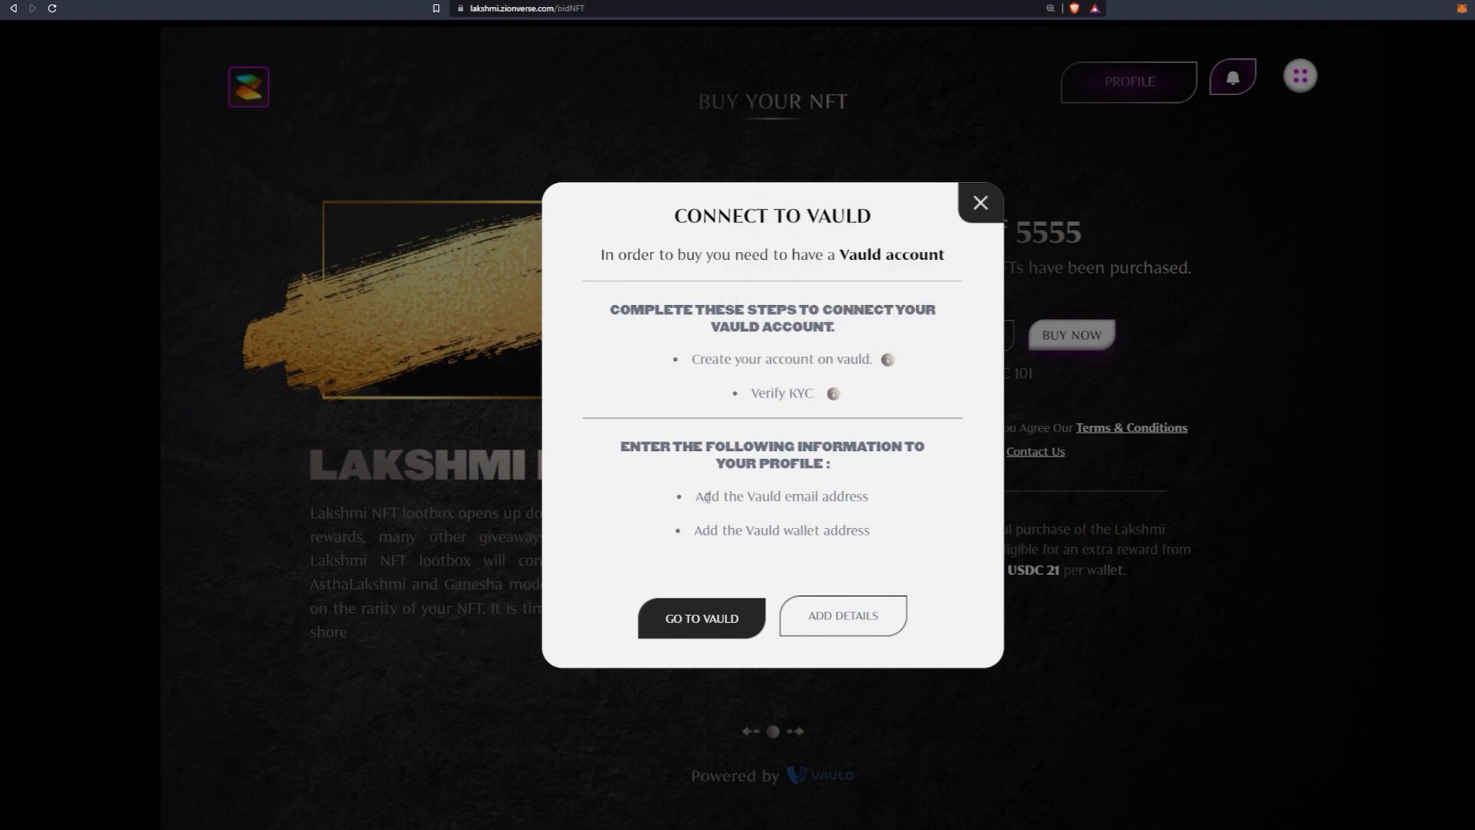
mouse_move(688, 541)
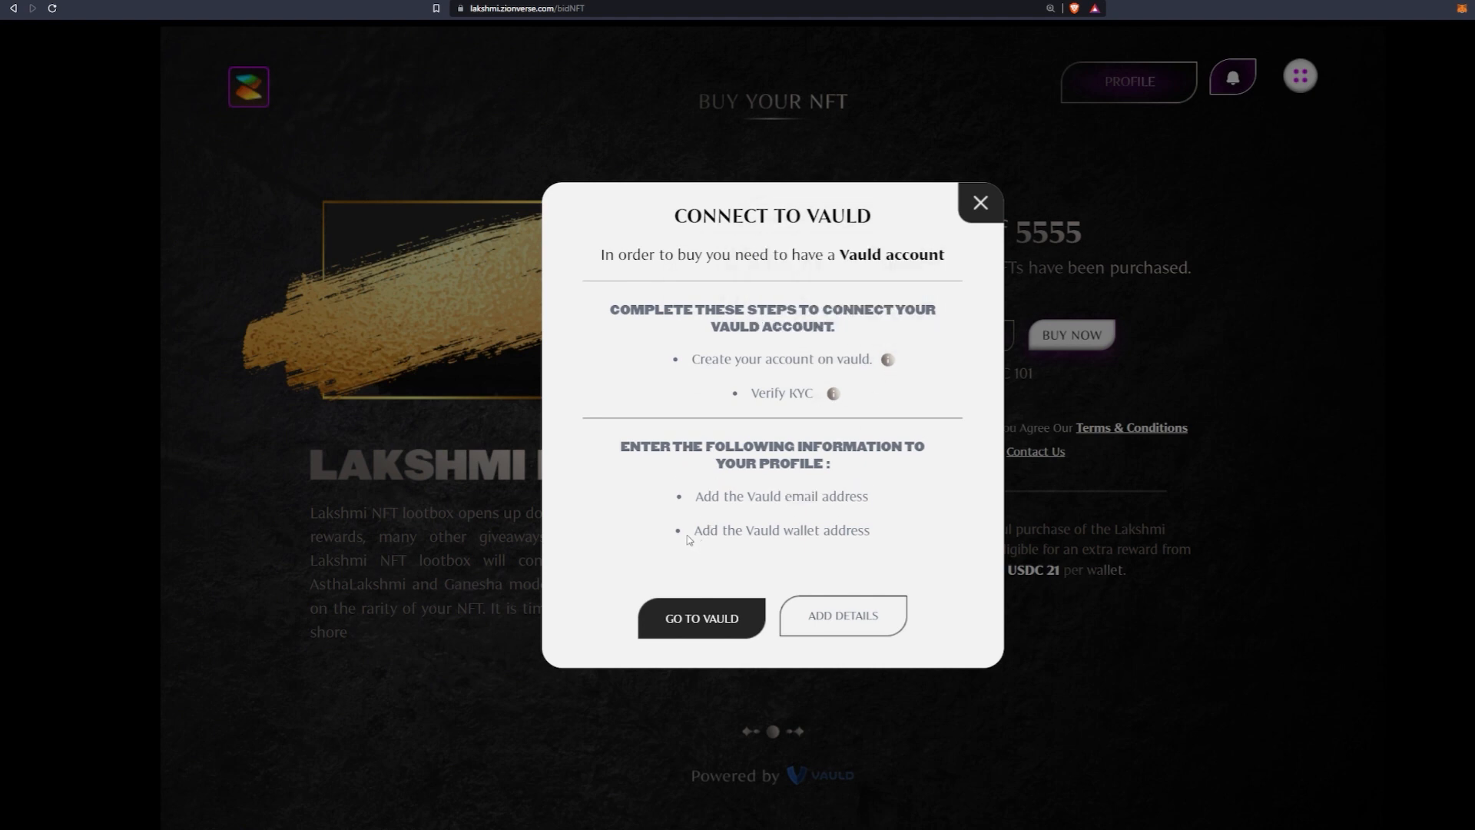
mouse_move(843, 557)
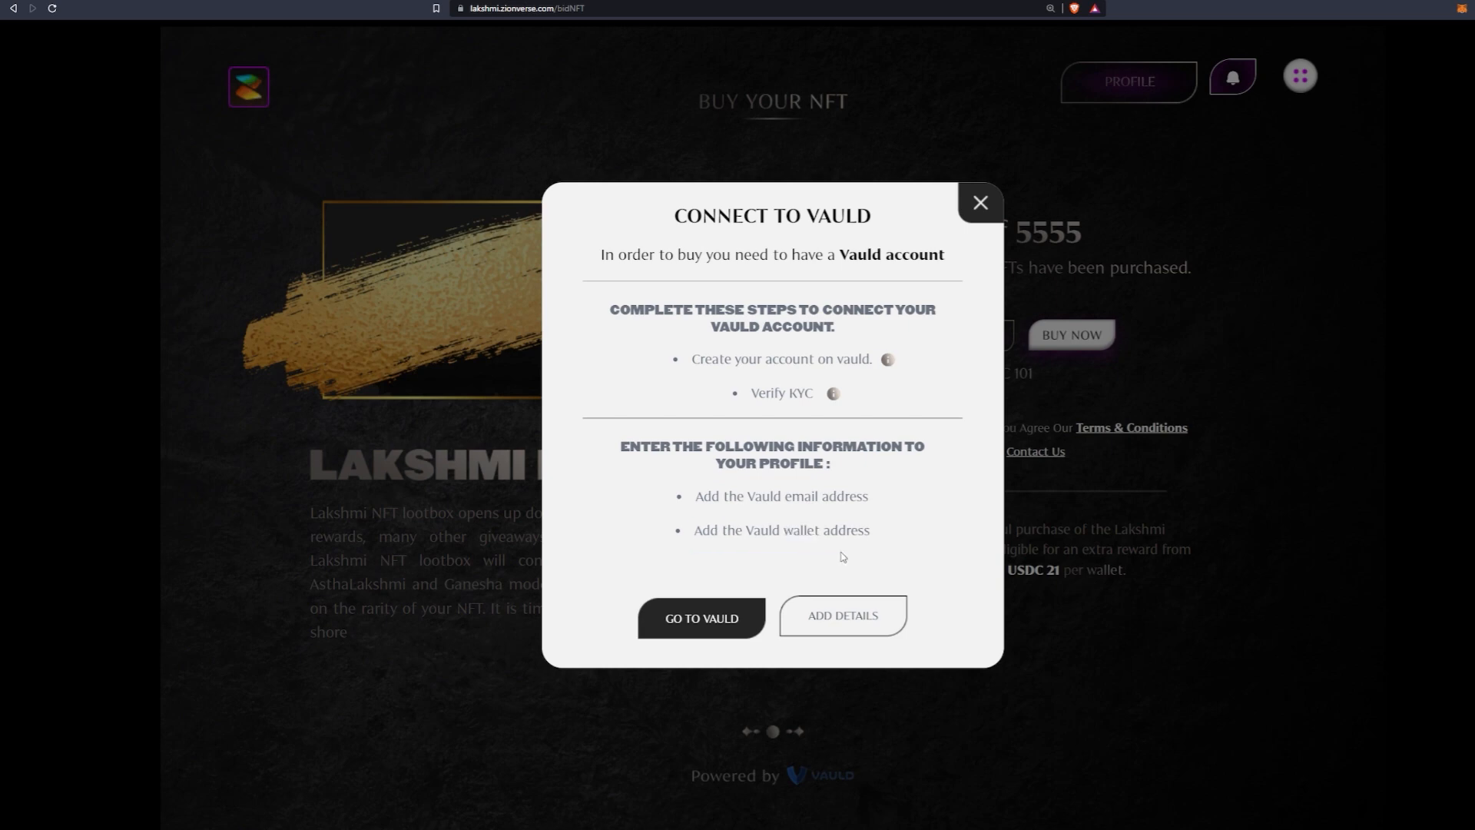
In the Vauld wallet, search 'usdc', select USDC and copy its deposit address.
left_click(701, 618)
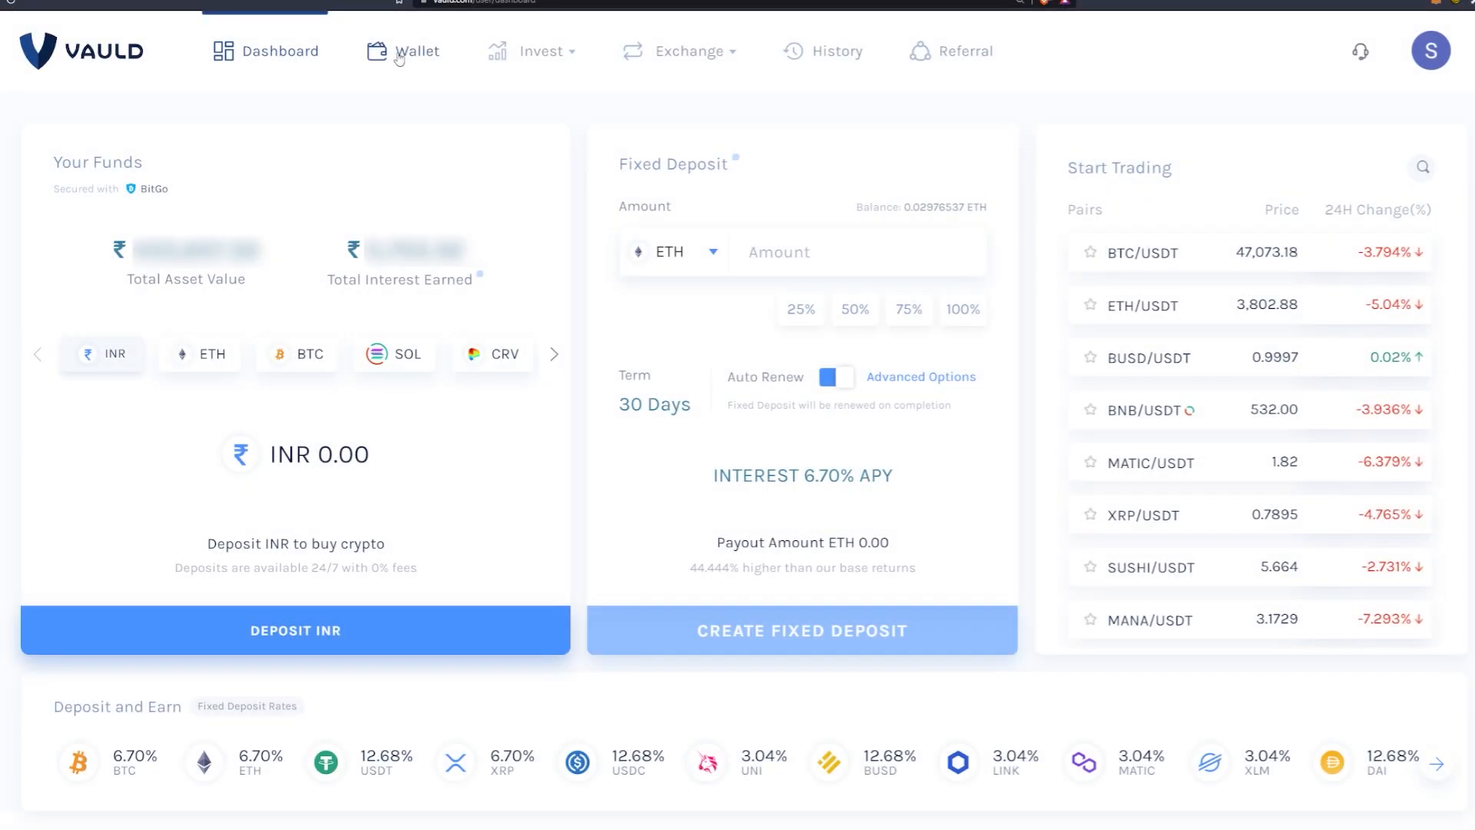
left_click(417, 50)
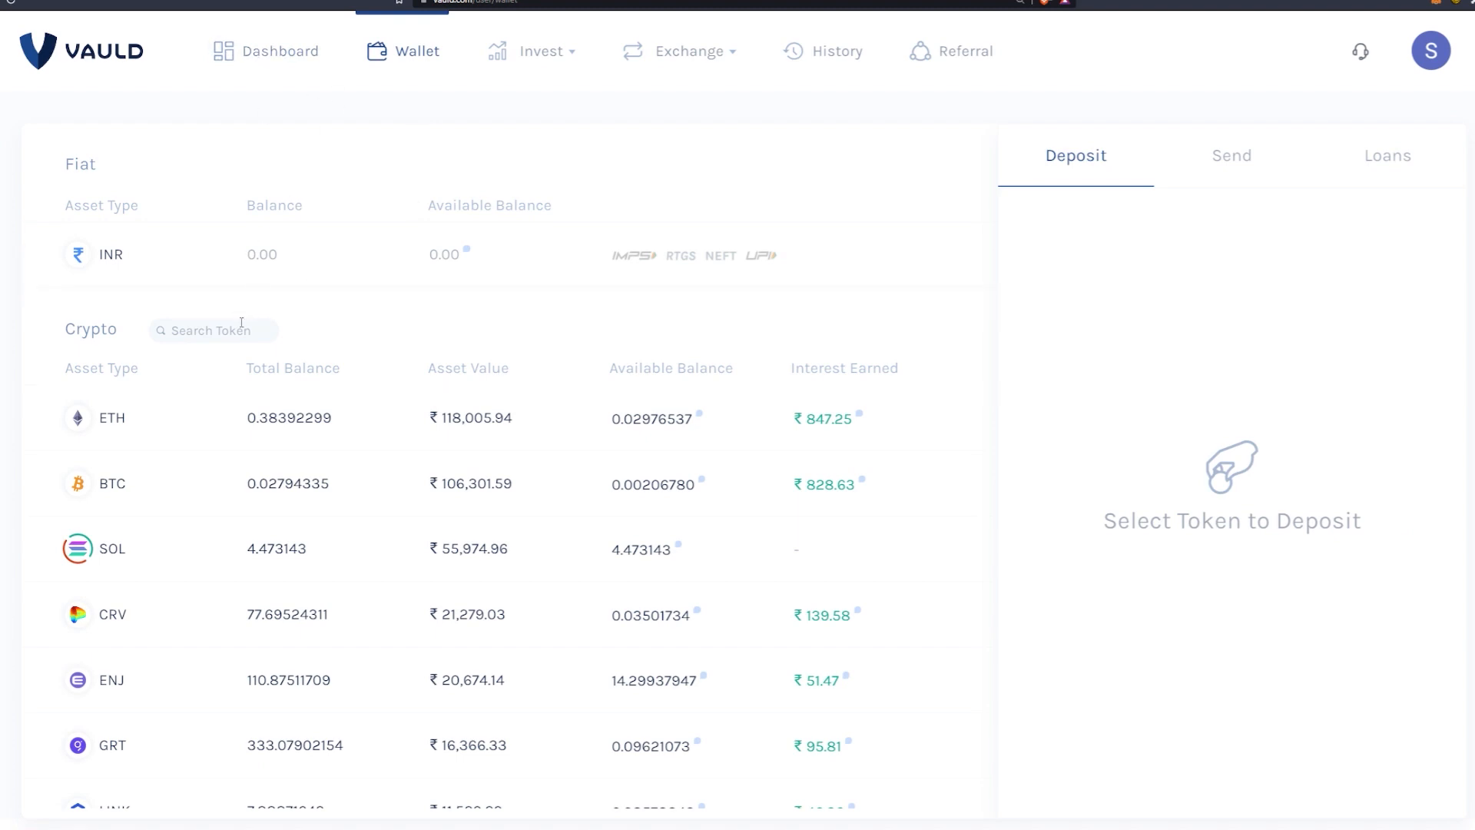
mouse_move(333, 66)
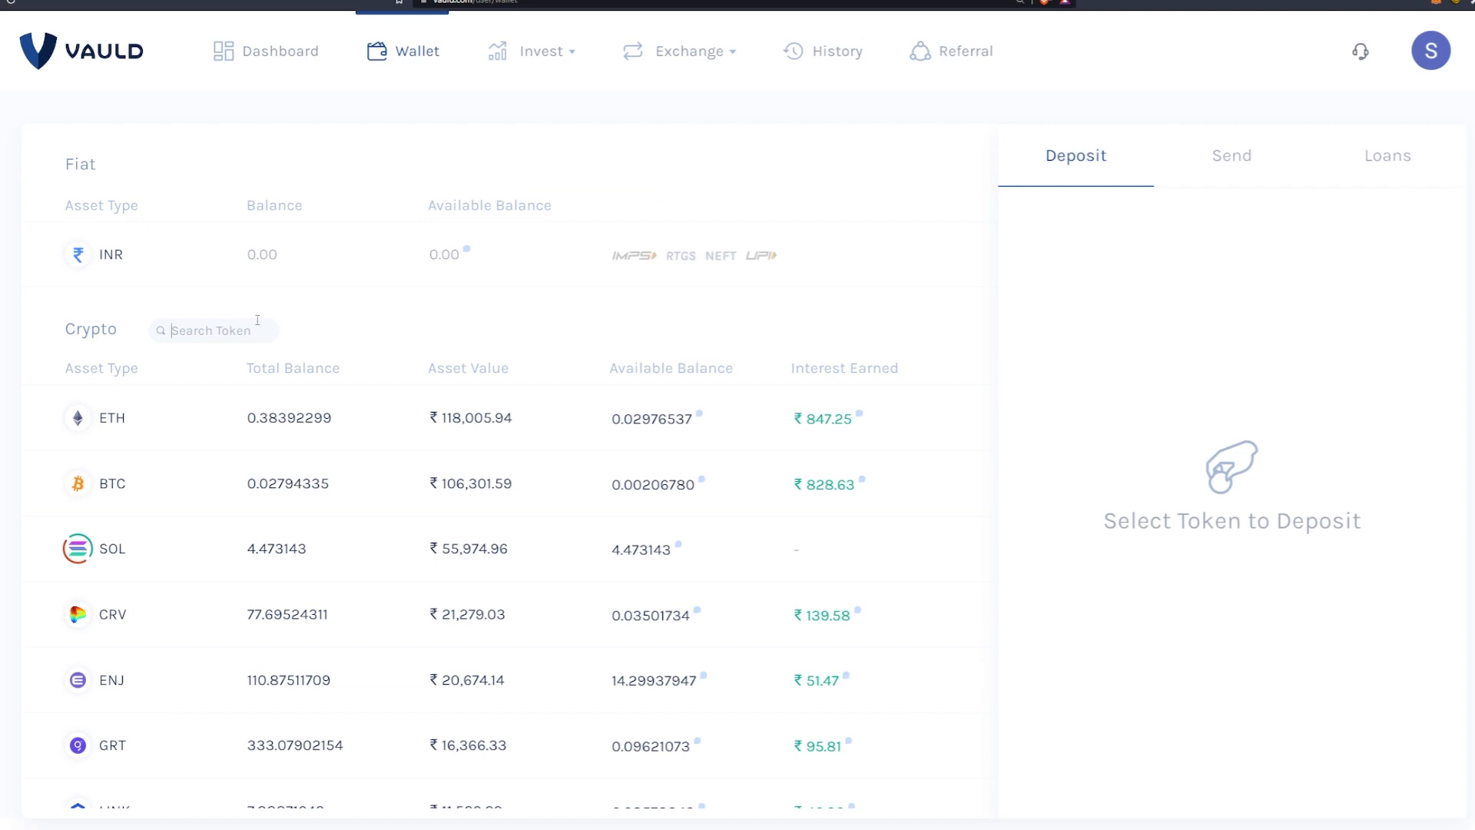
type("usdc")
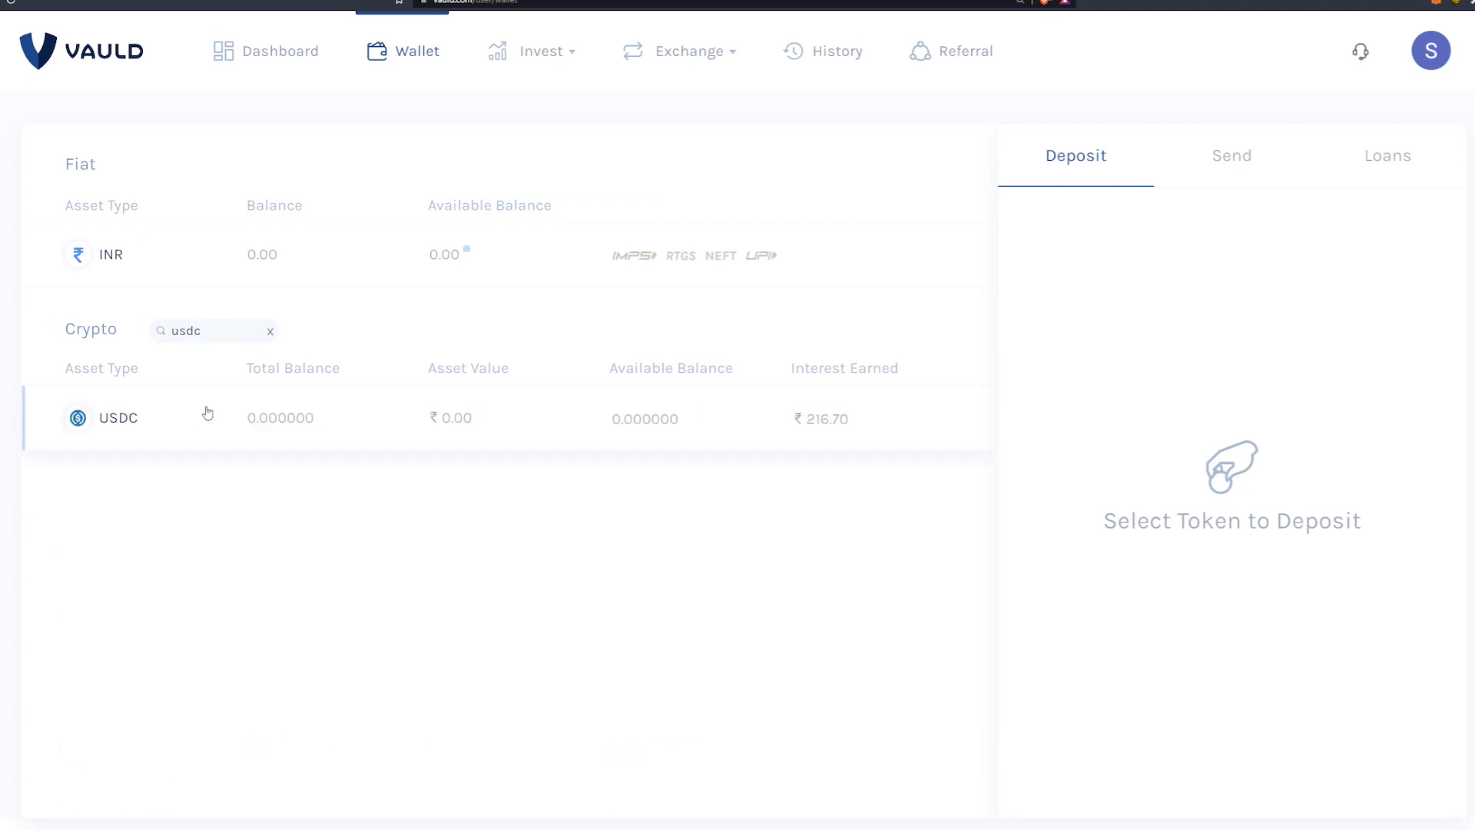
left_click(117, 418)
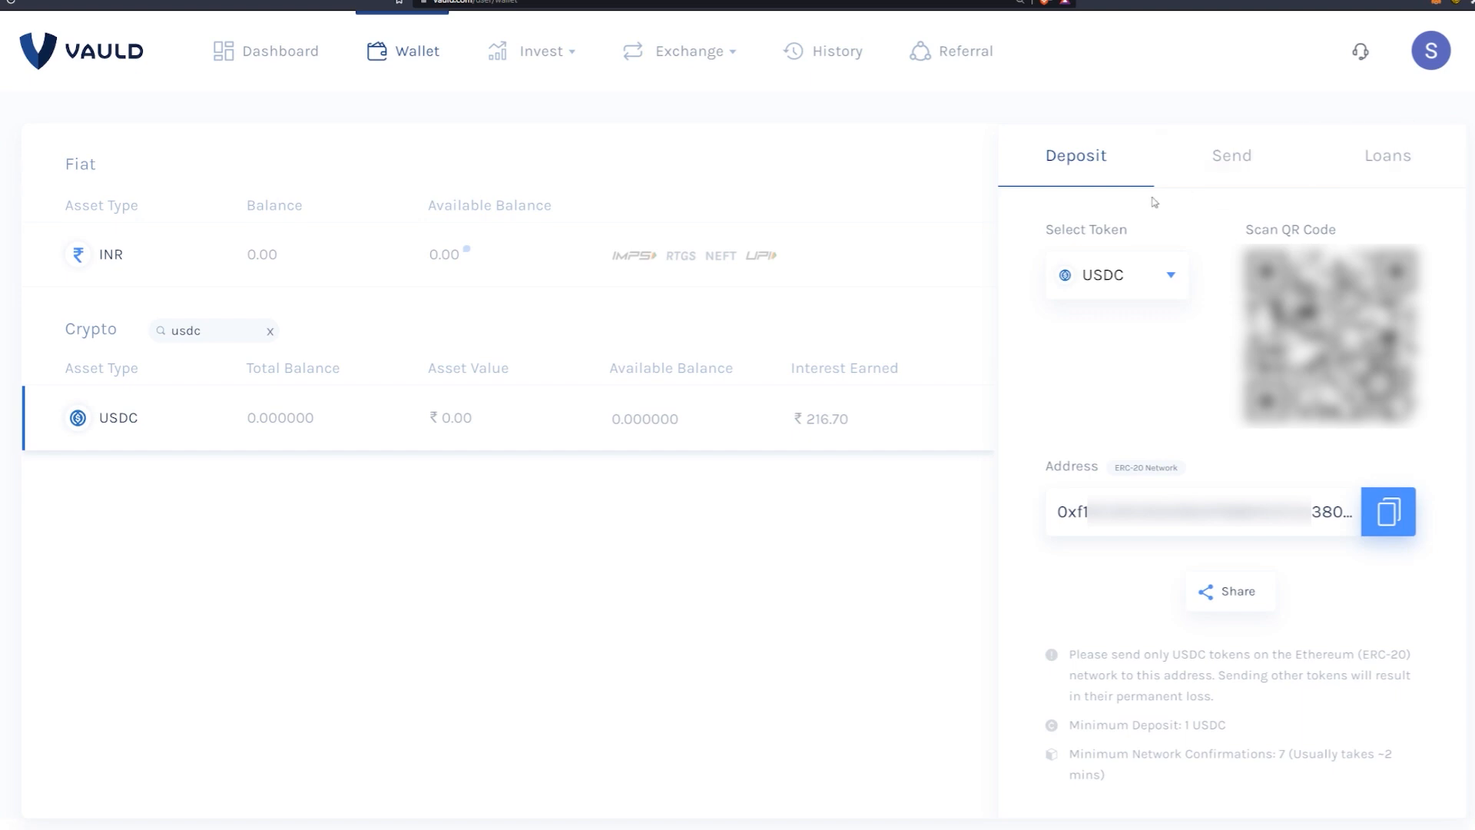
mouse_move(1129, 587)
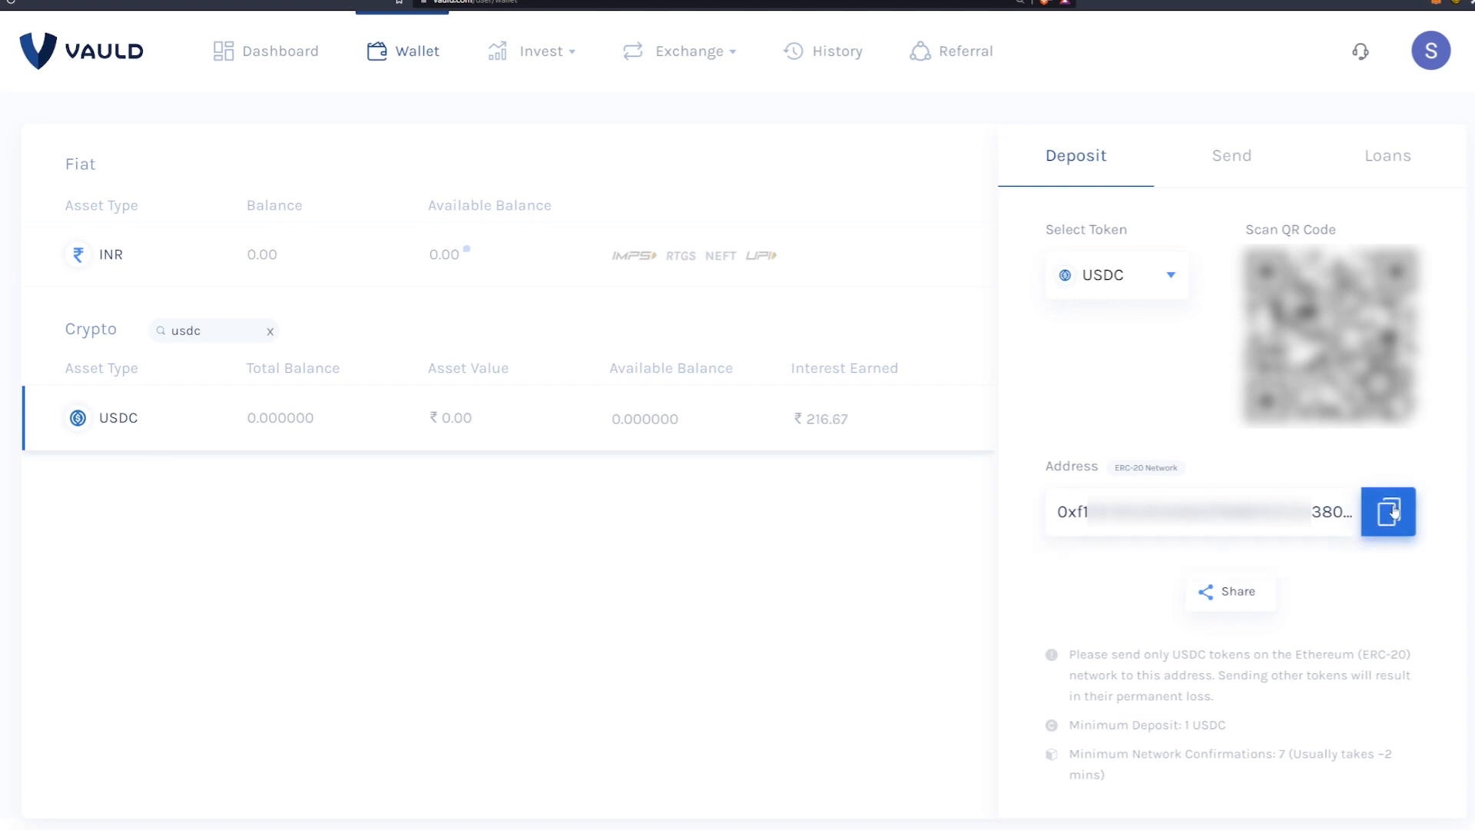
left_click(1388, 516)
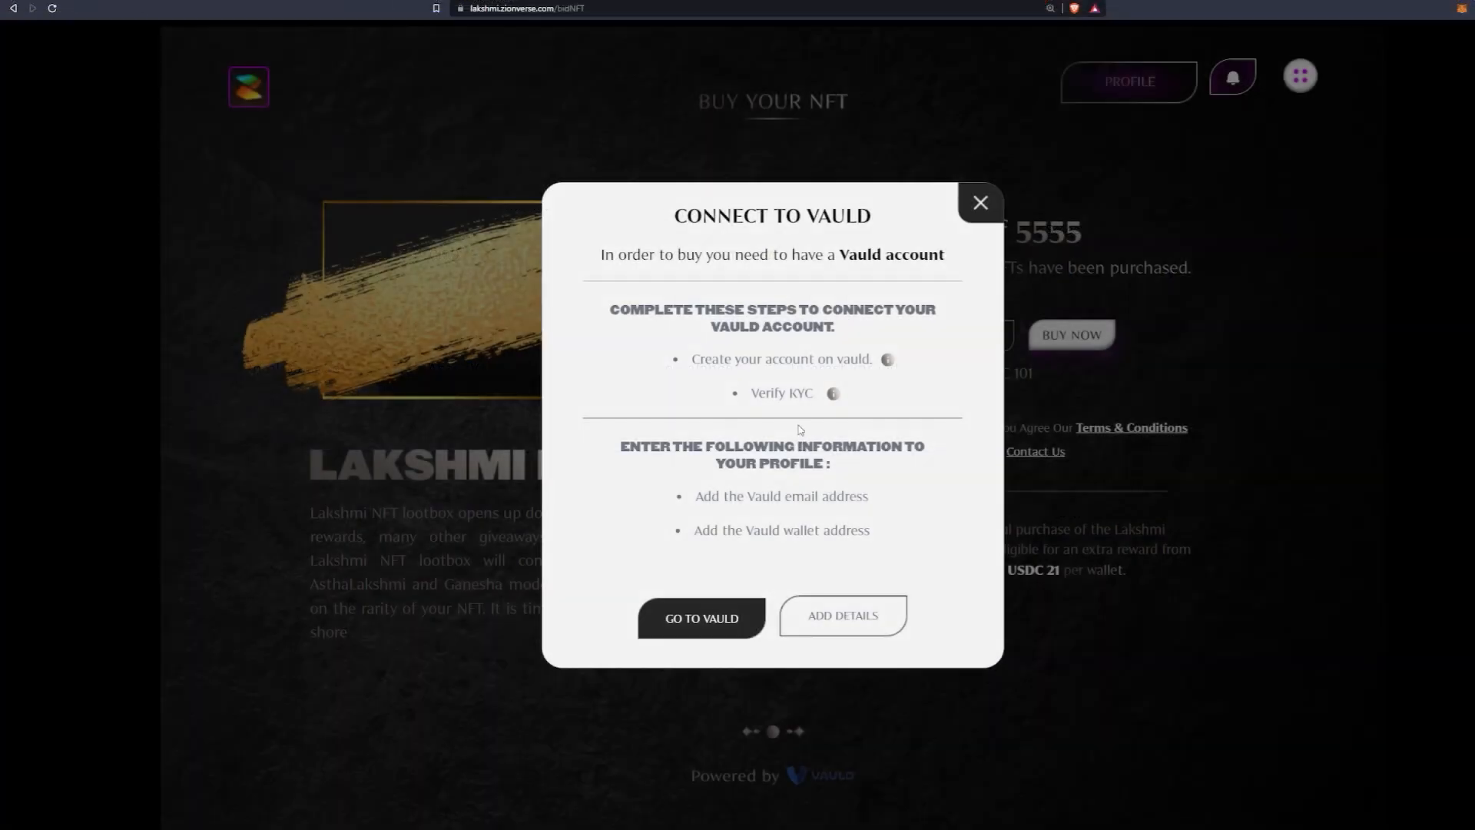
mouse_move(880, 548)
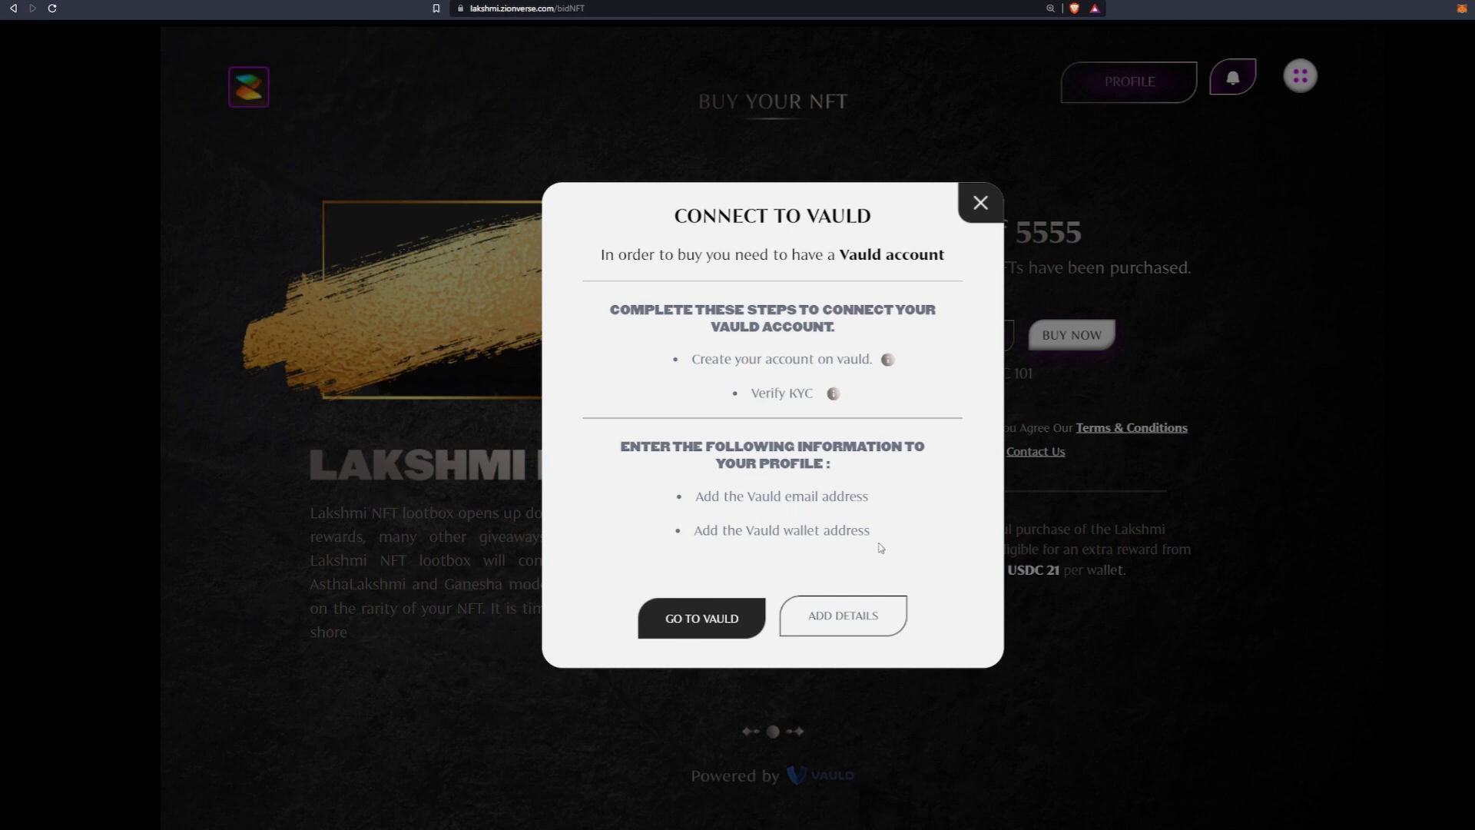
Open the Add Details form and select the USDC address field for the copied address.
left_click(842, 616)
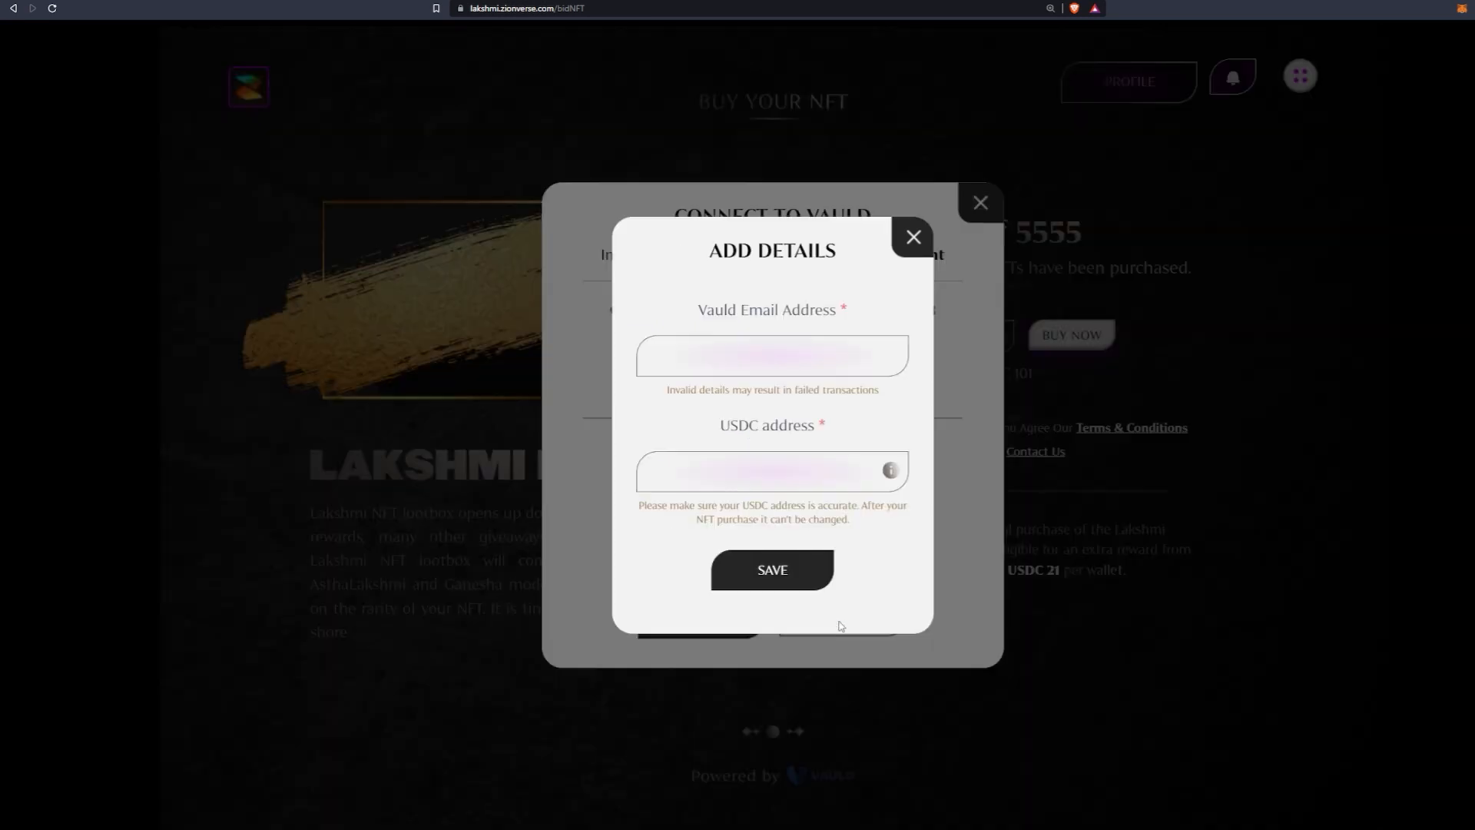
left_click(766, 470)
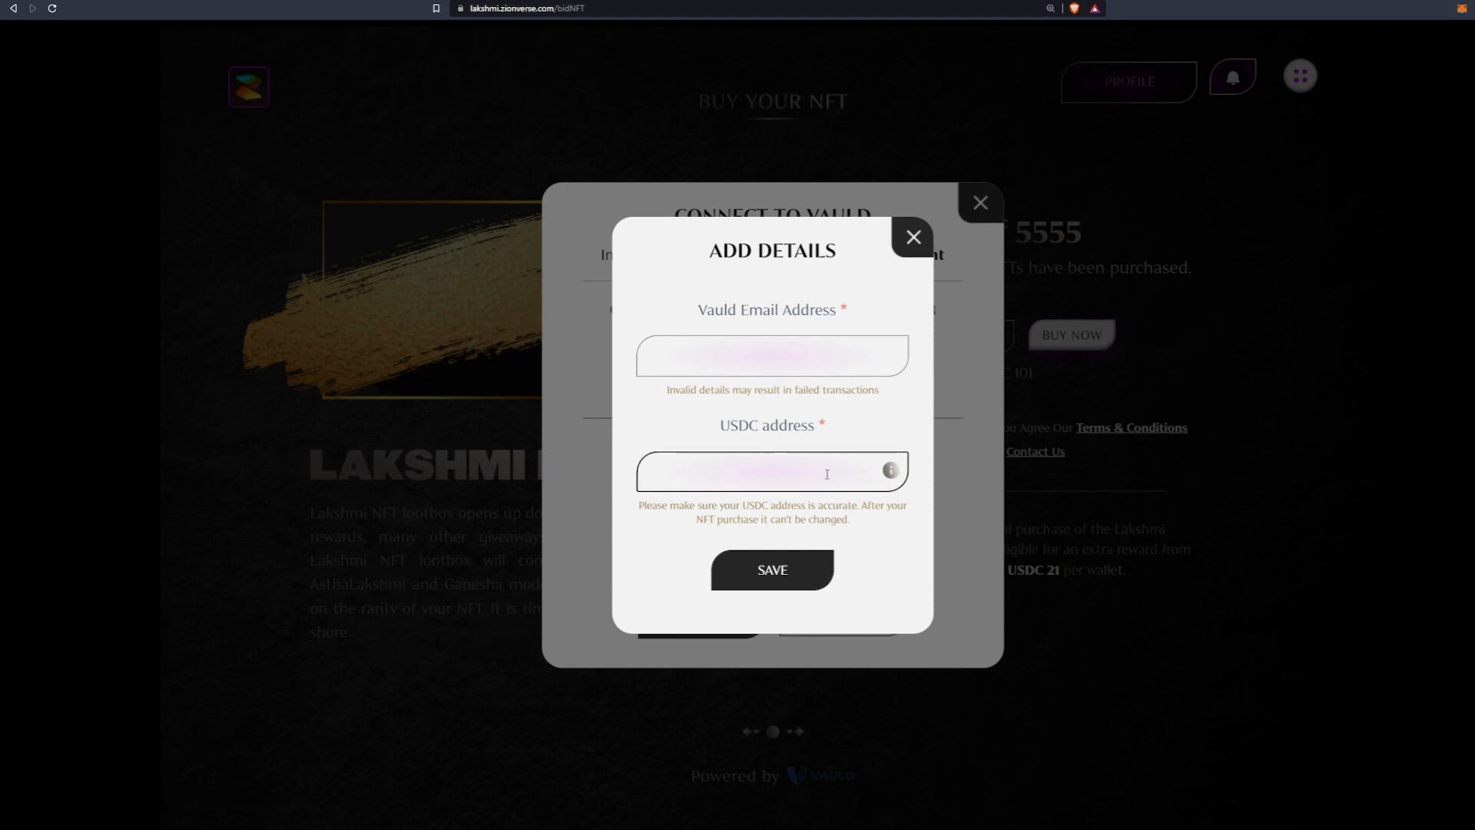
left_click(771, 471)
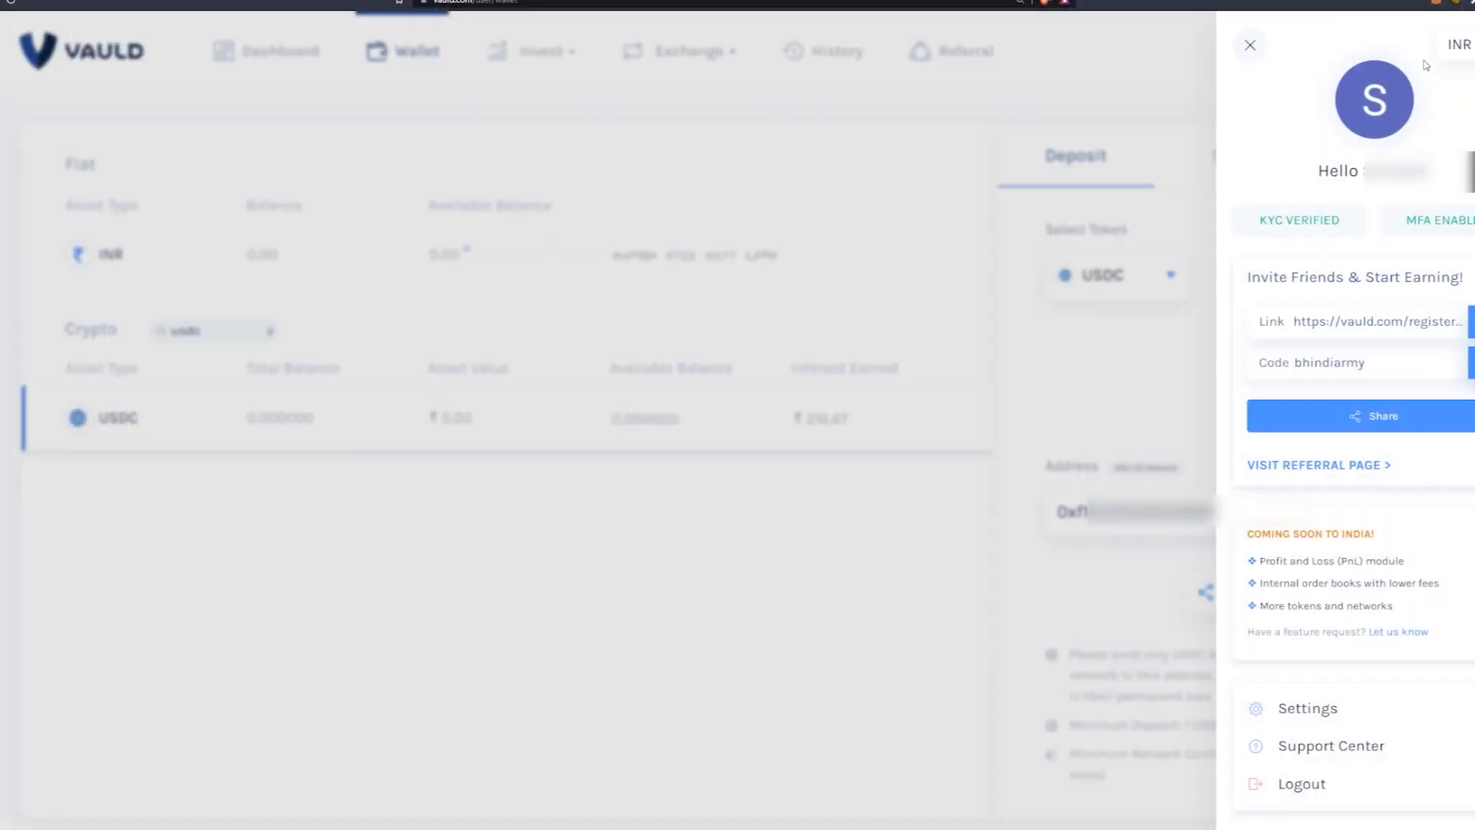
mouse_move(1458, 90)
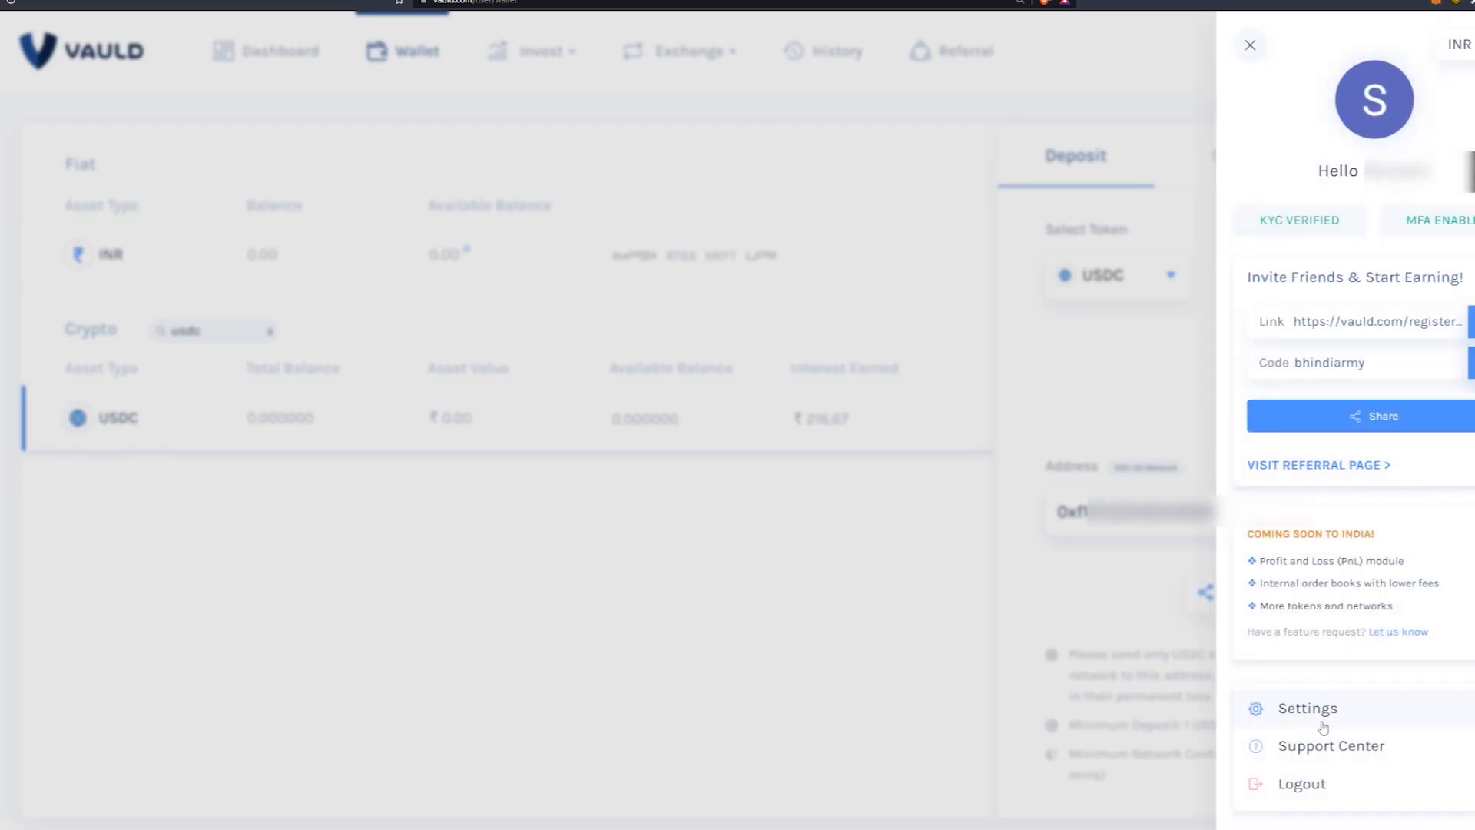
Open the Vauld profile side panel to reach Settings and the account email.
left_click(1309, 708)
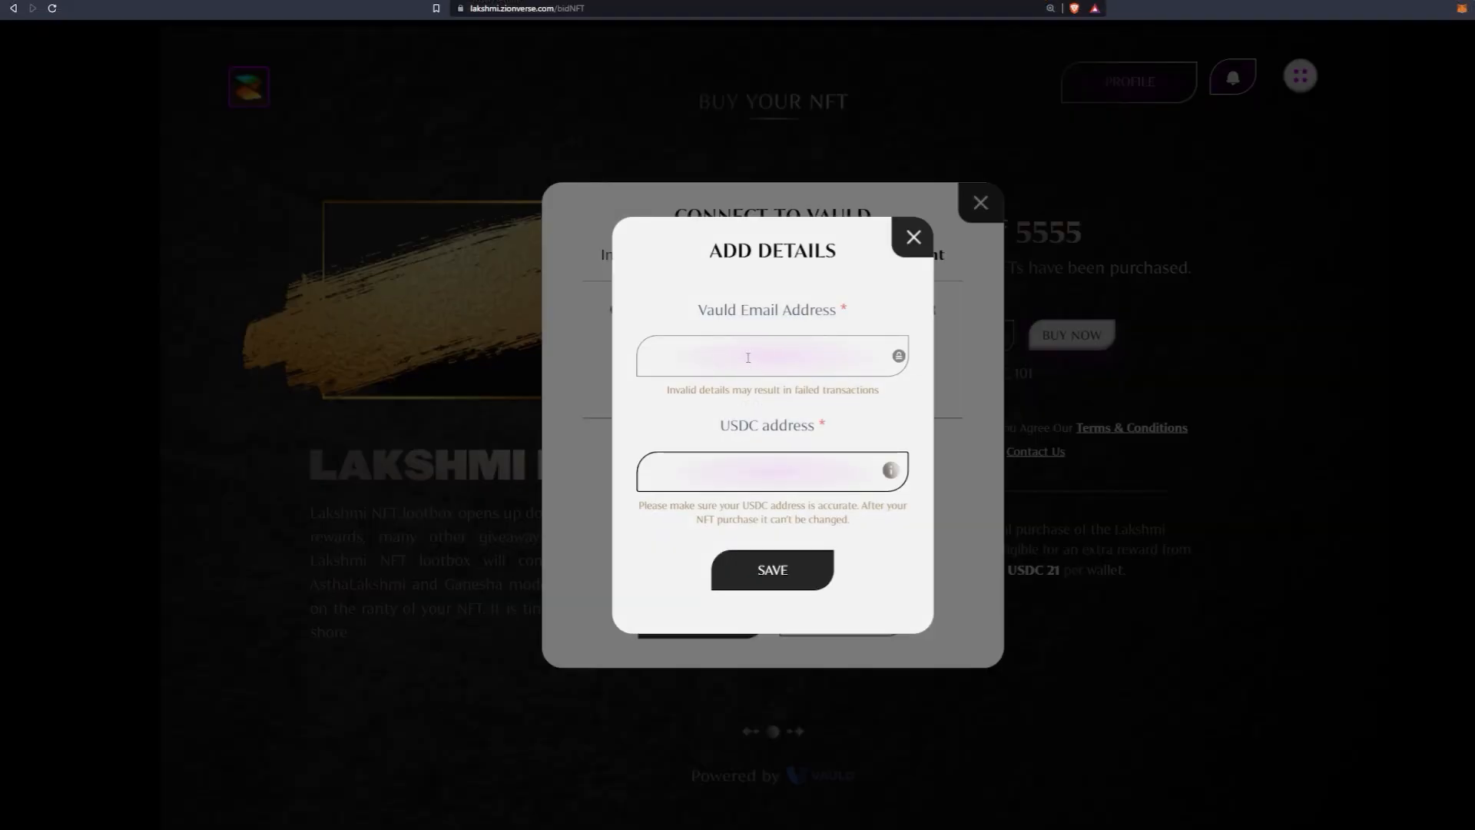
Select the Vauld Email Address field in the Add Details form to paste the email.
left_click(777, 471)
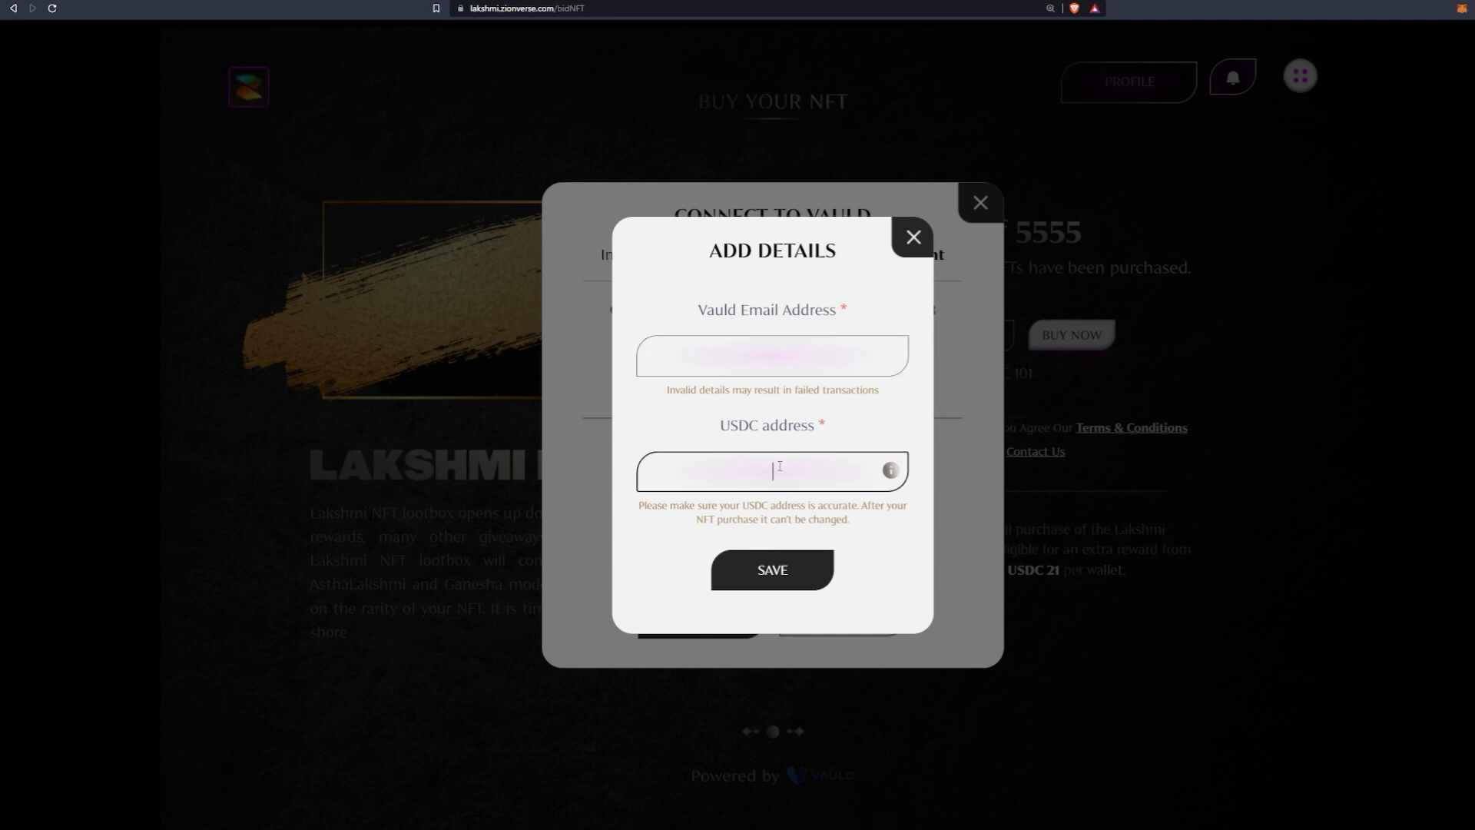